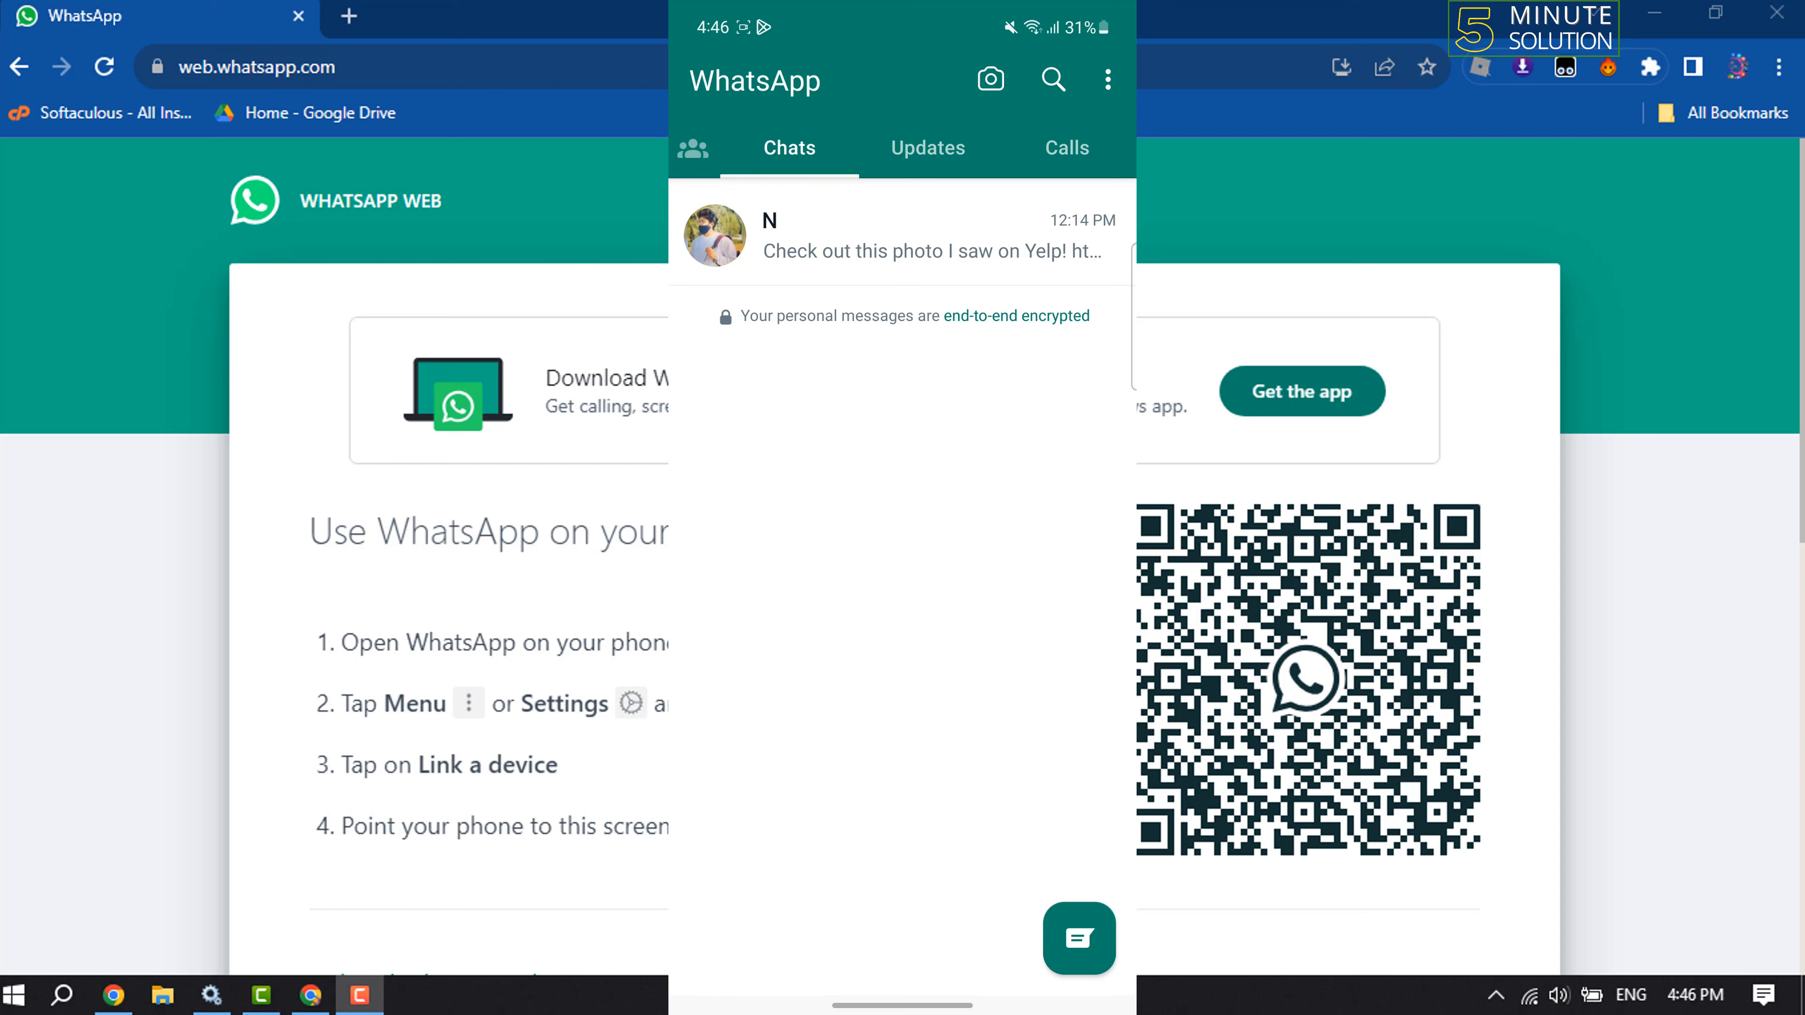
- On the phone, go to the three-dot menu's Linked devices screen to scan the QR code
left_click(1107, 79)
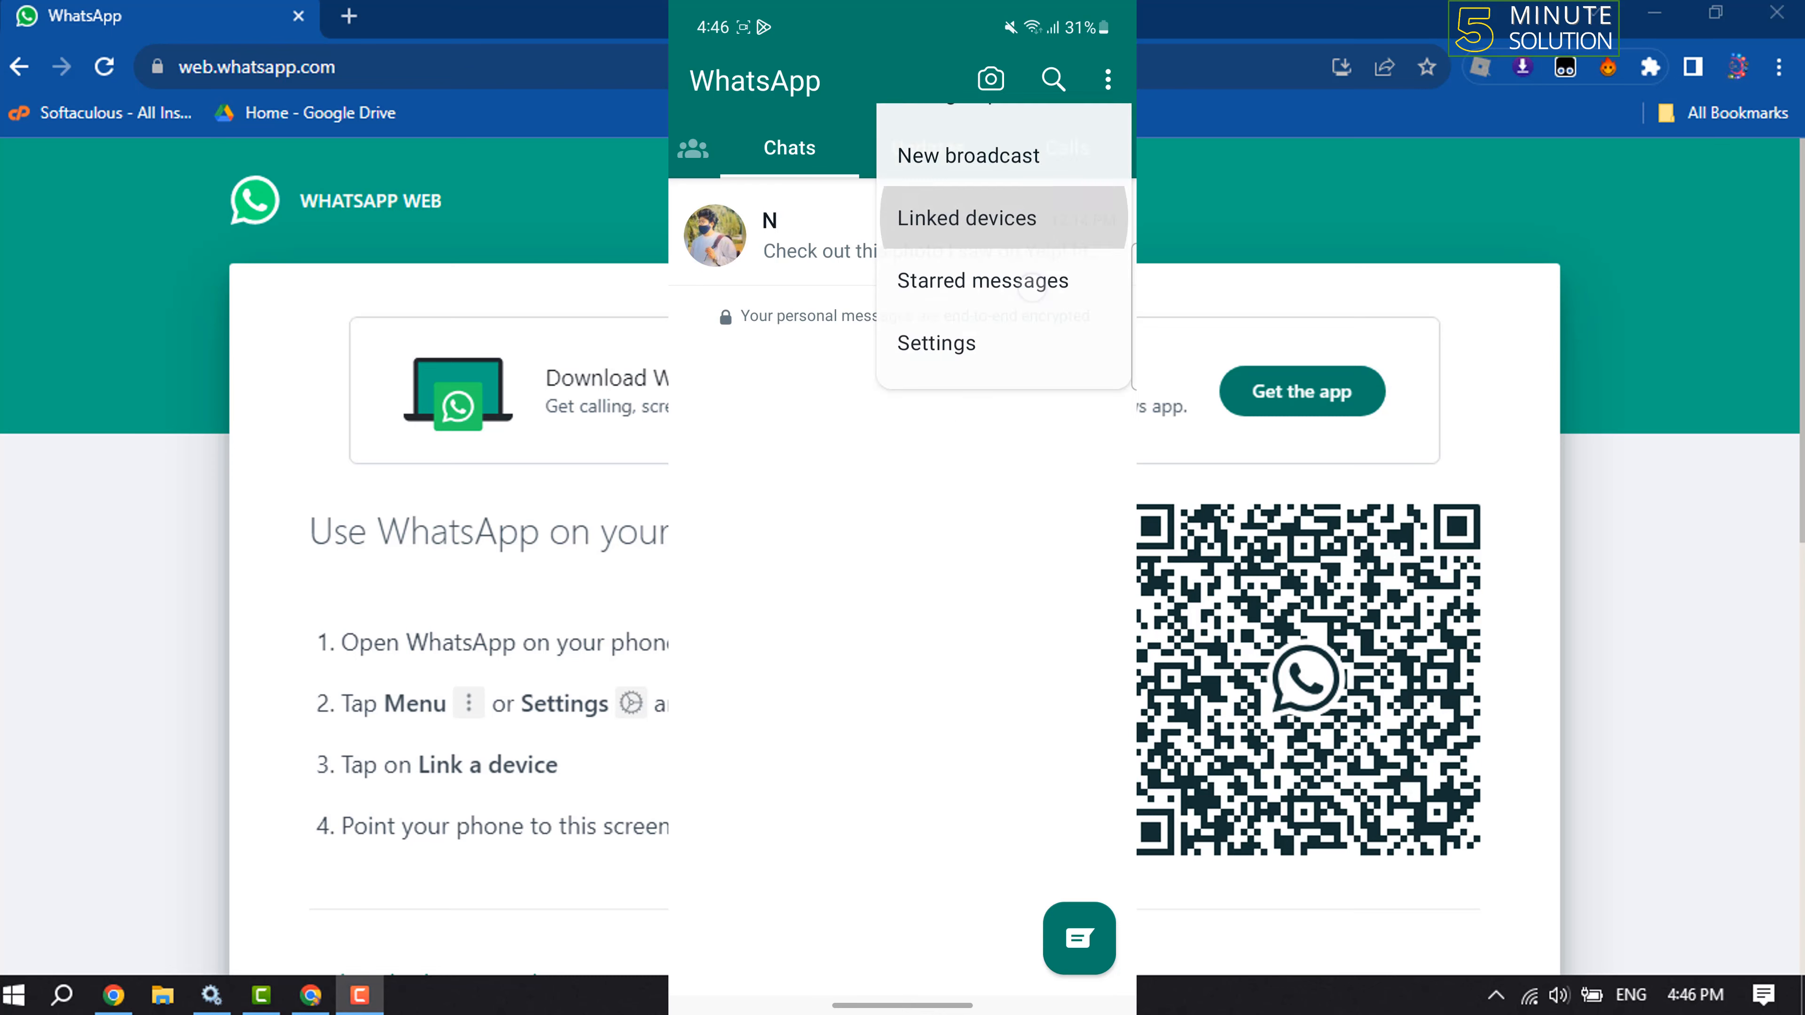
left_click(969, 217)
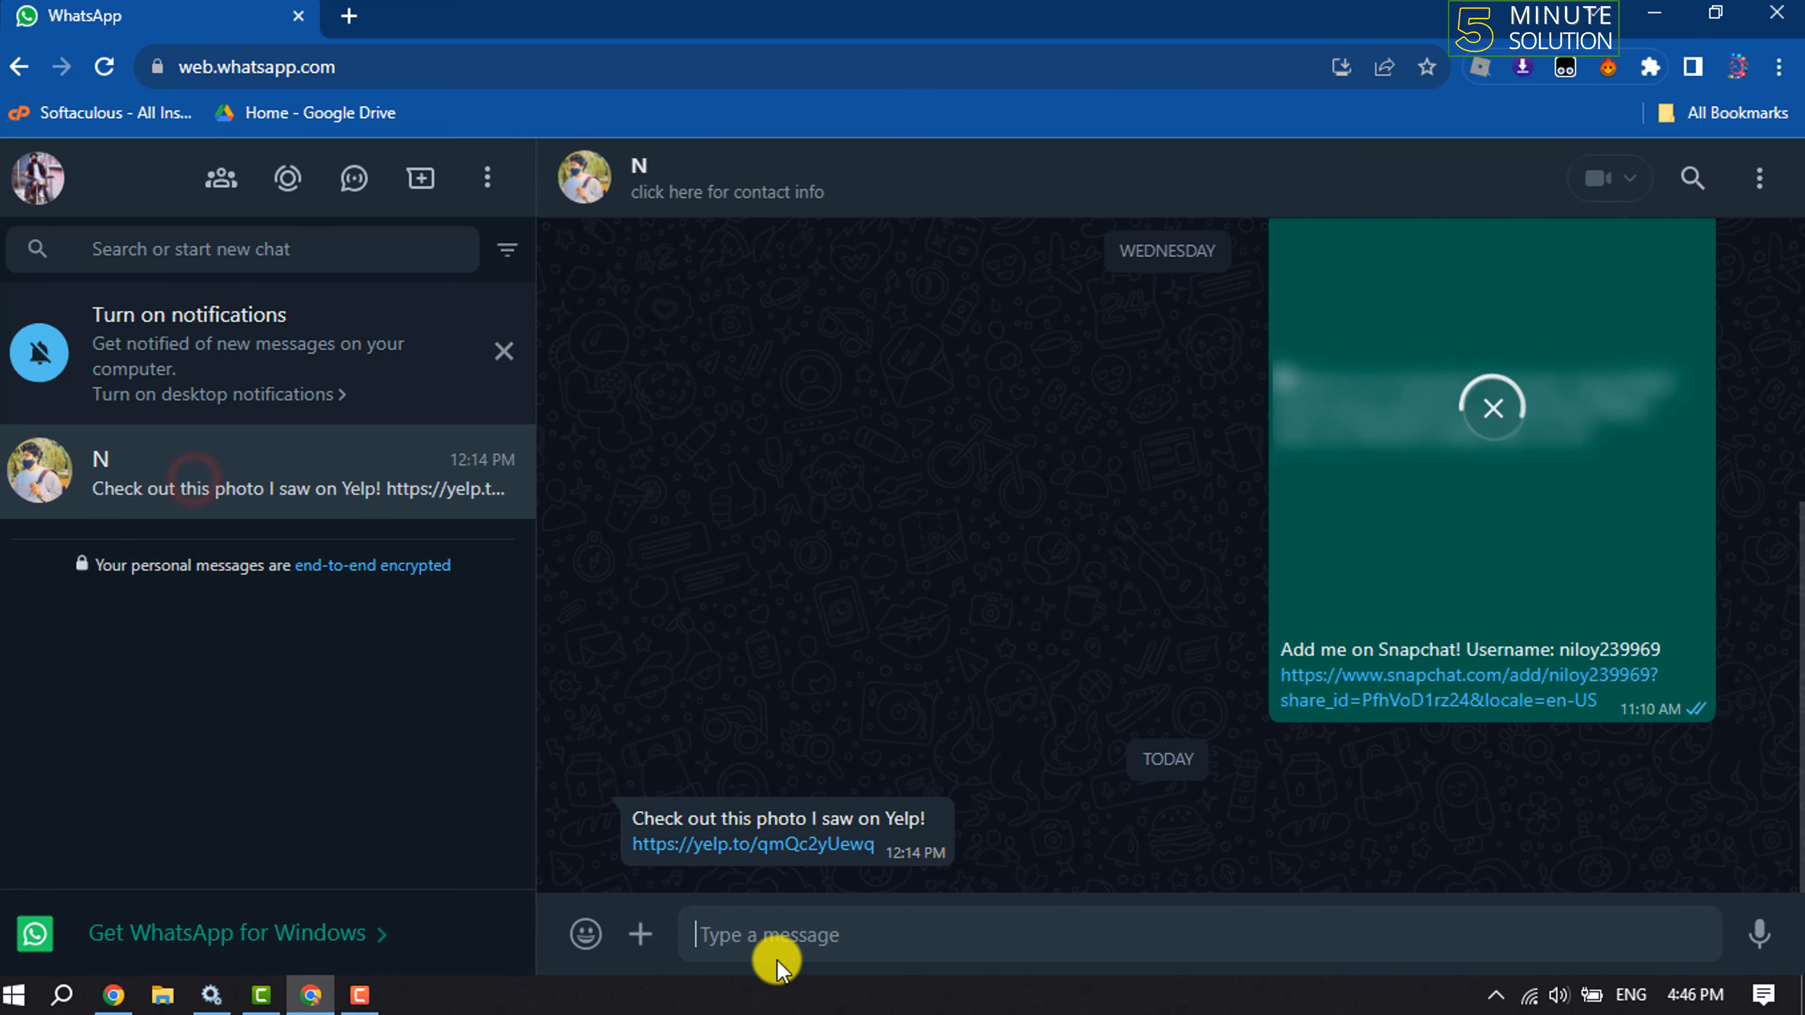
- Send the message 'hi' so it shows as the latest in the conversation
type("hi")
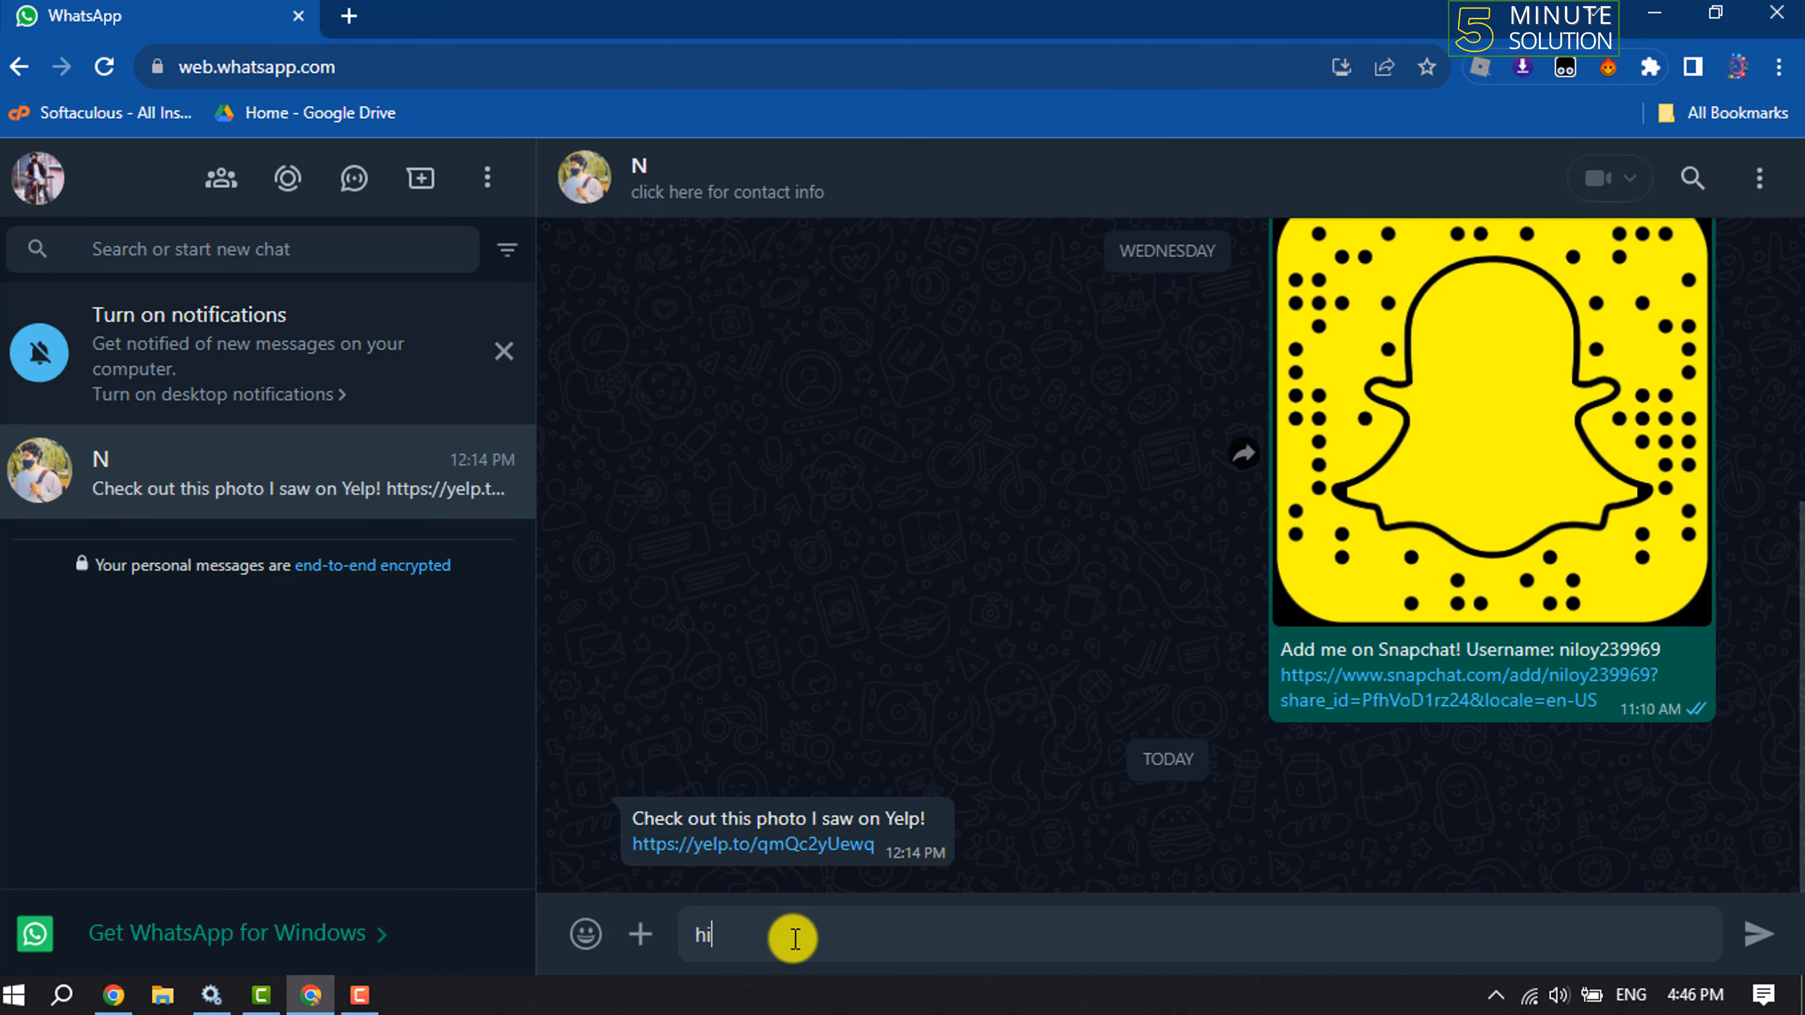
key("enter")
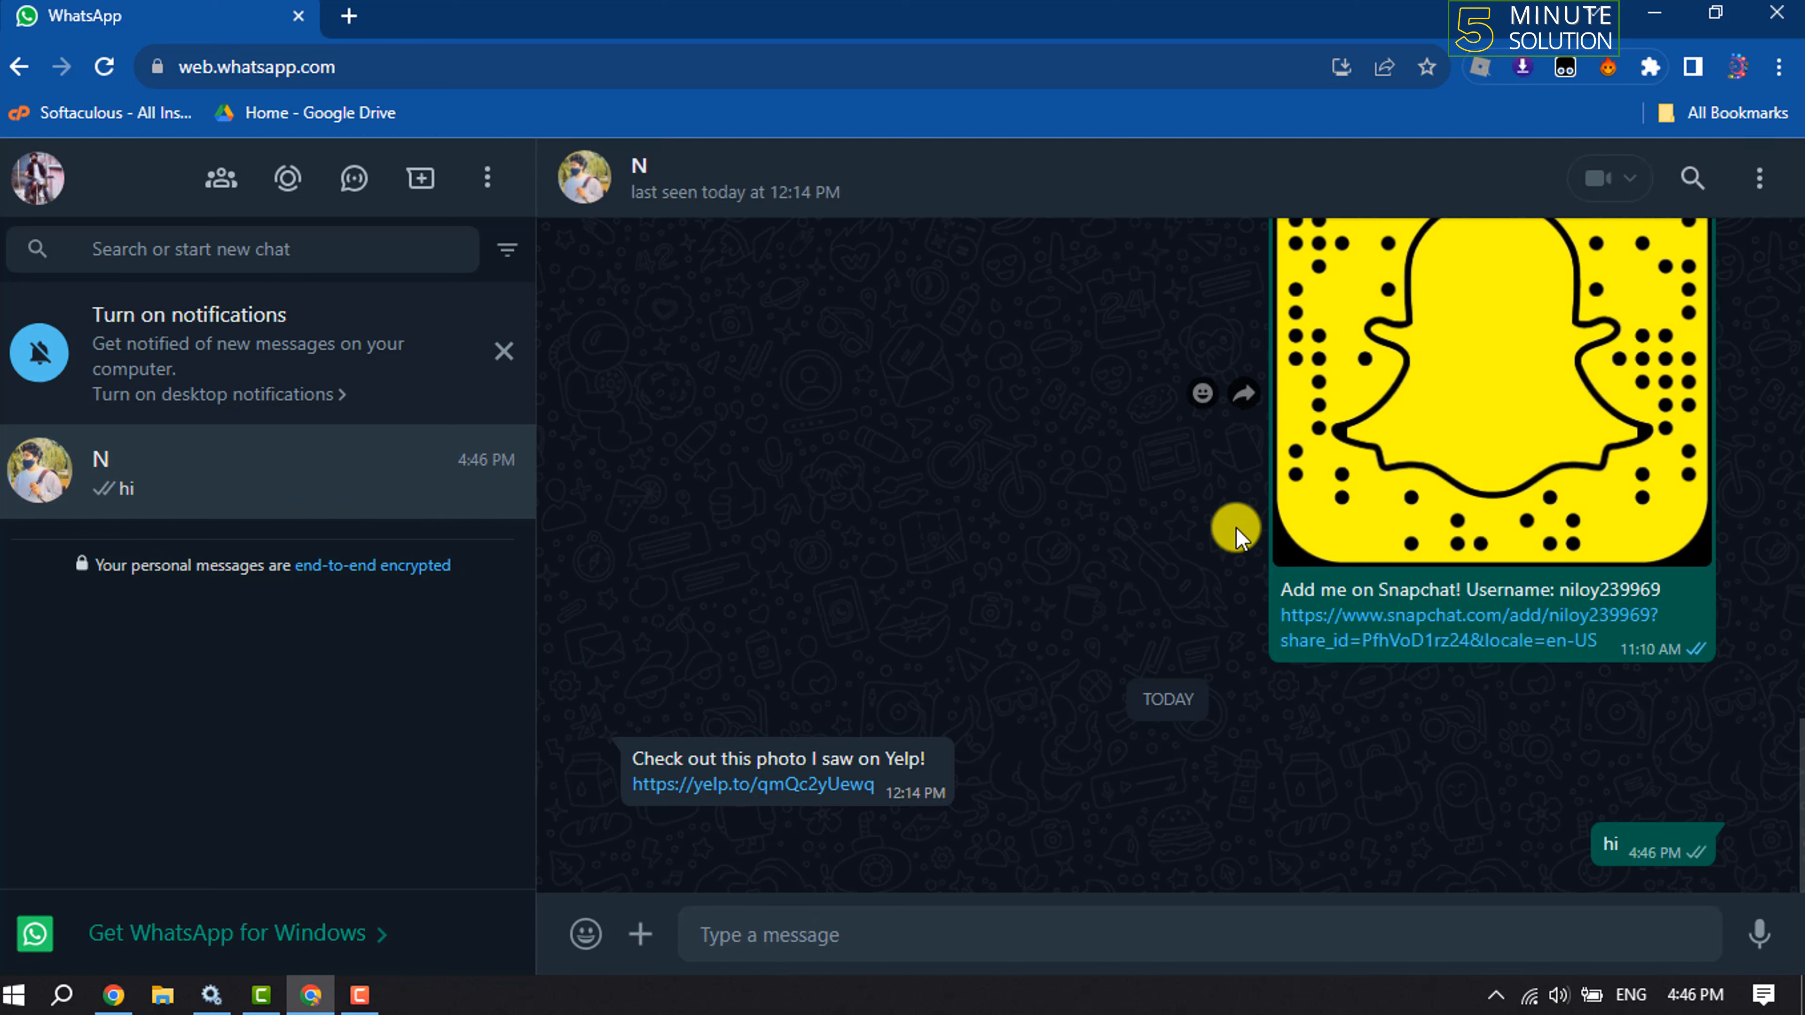
left_click(769, 934)
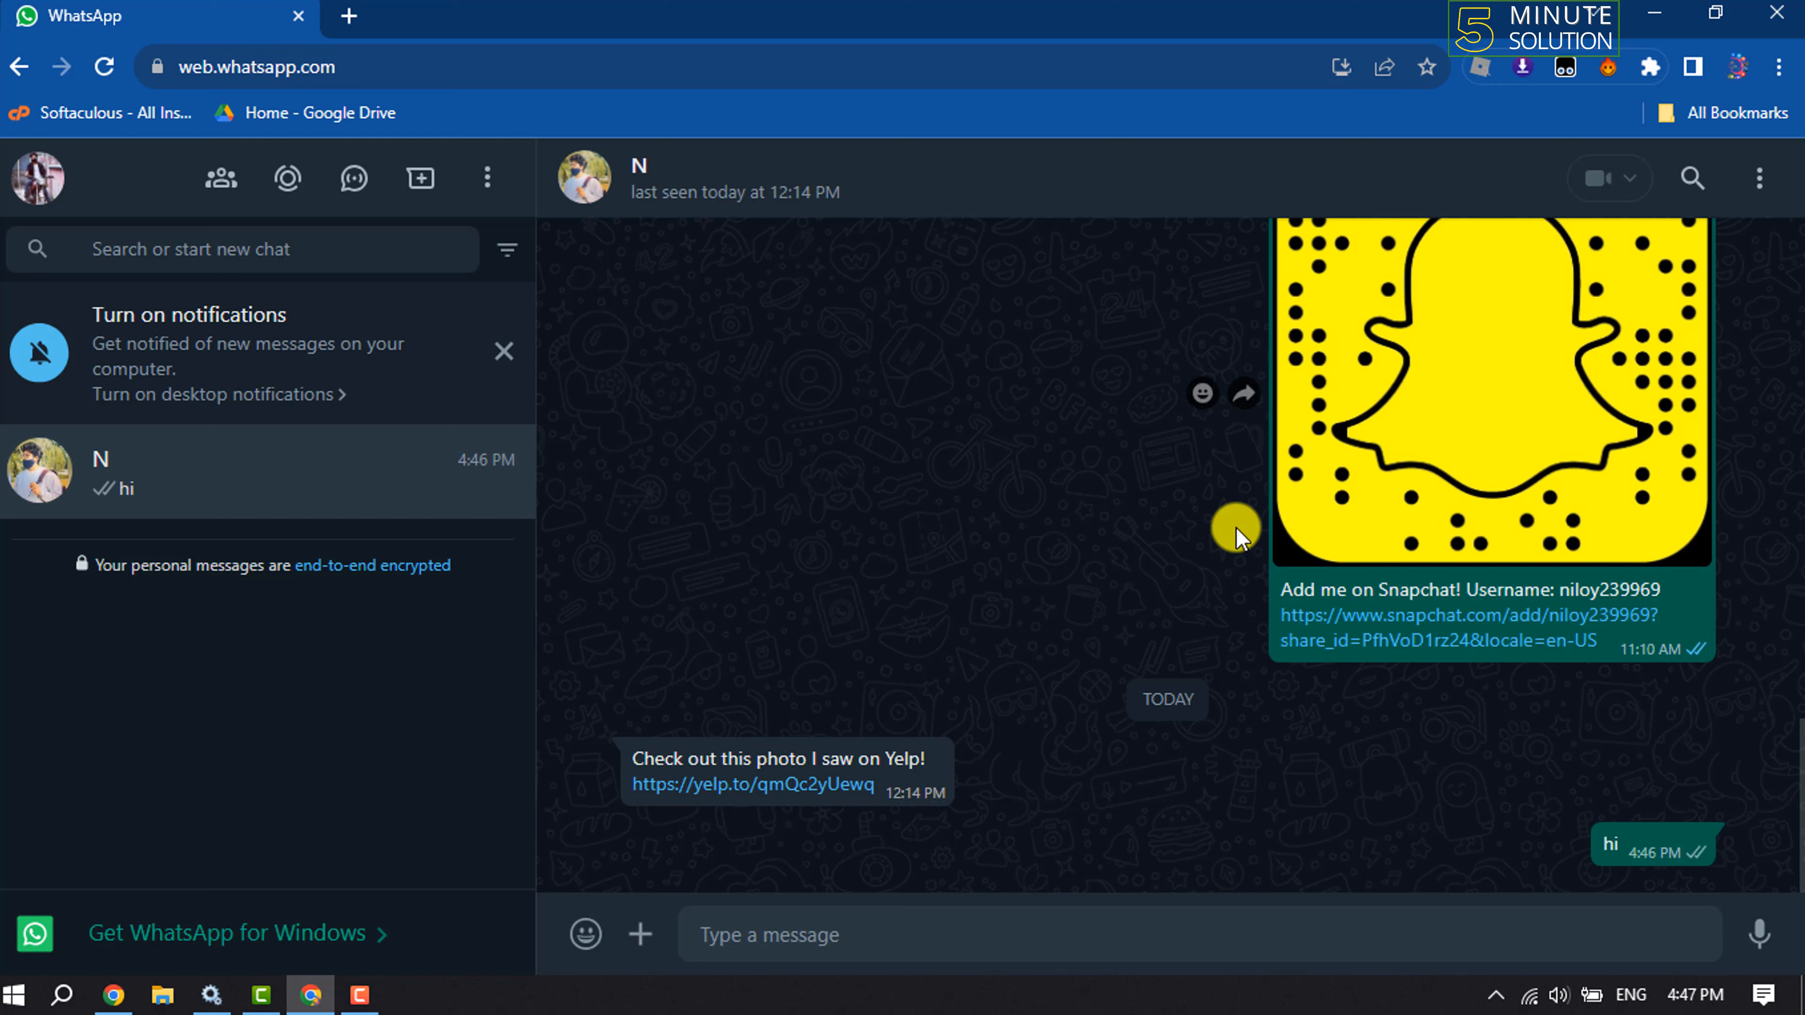
left_click(769, 934)
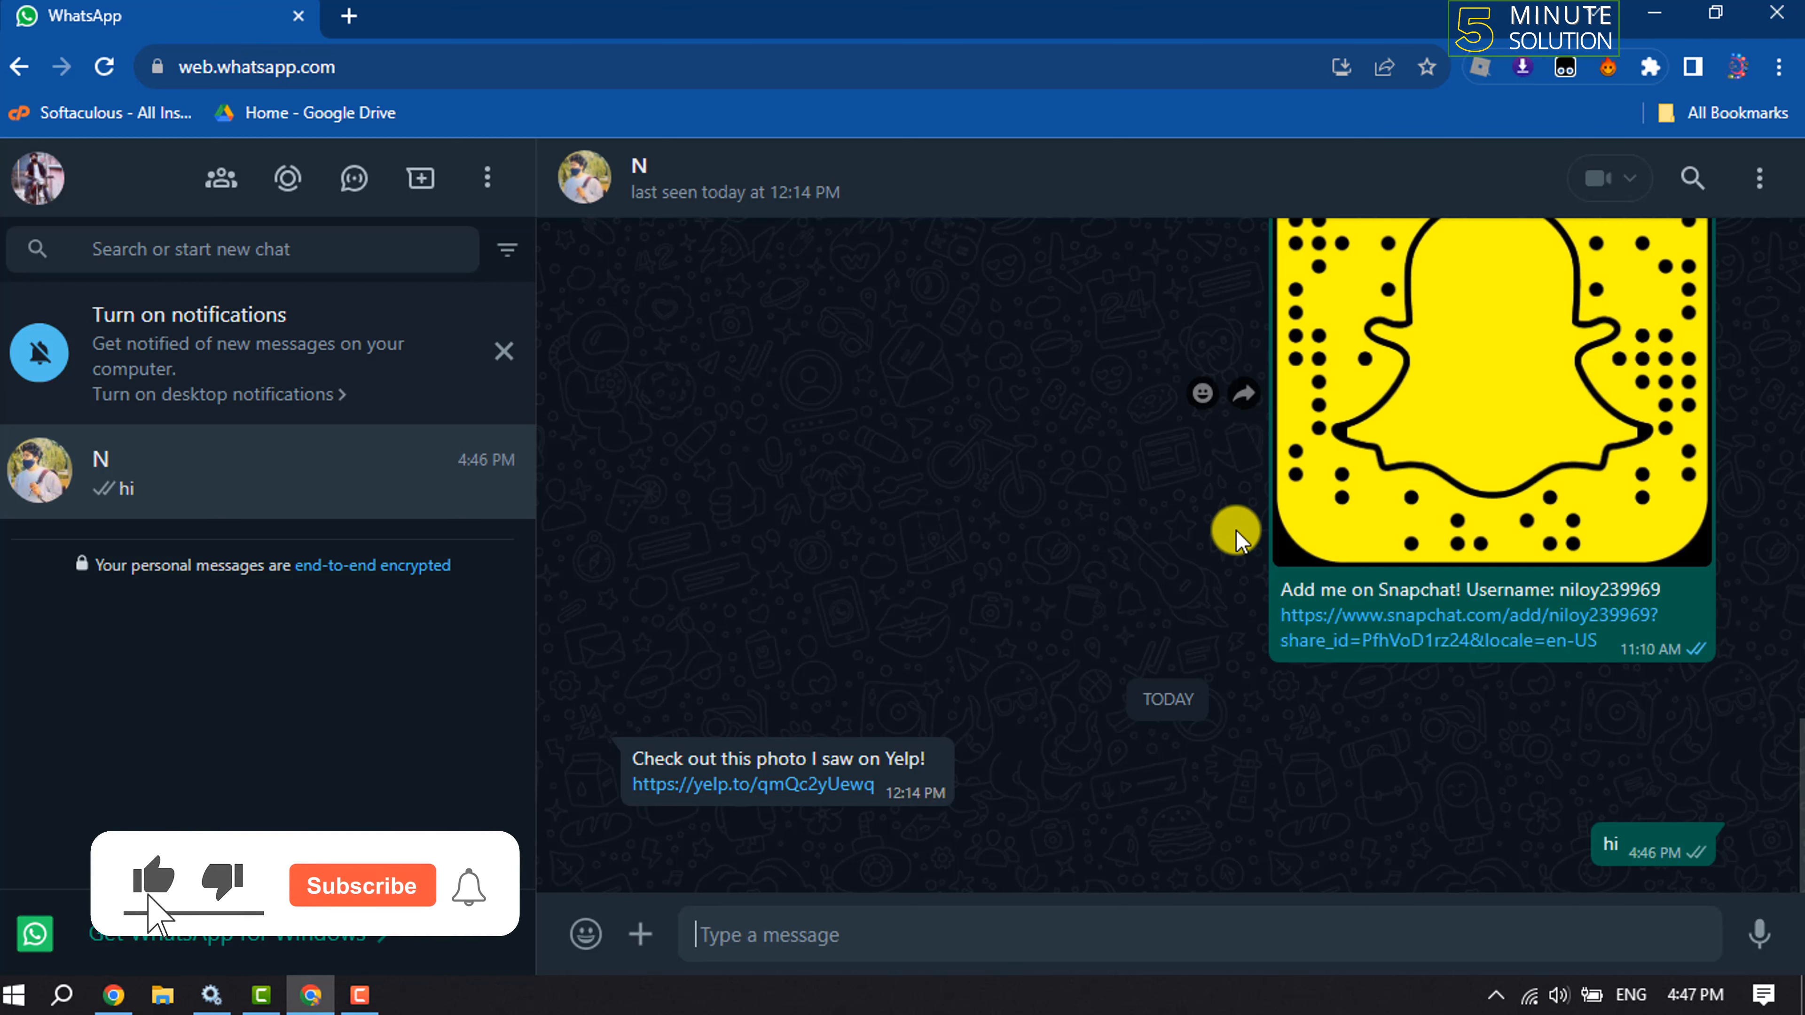
left_click(1779, 66)
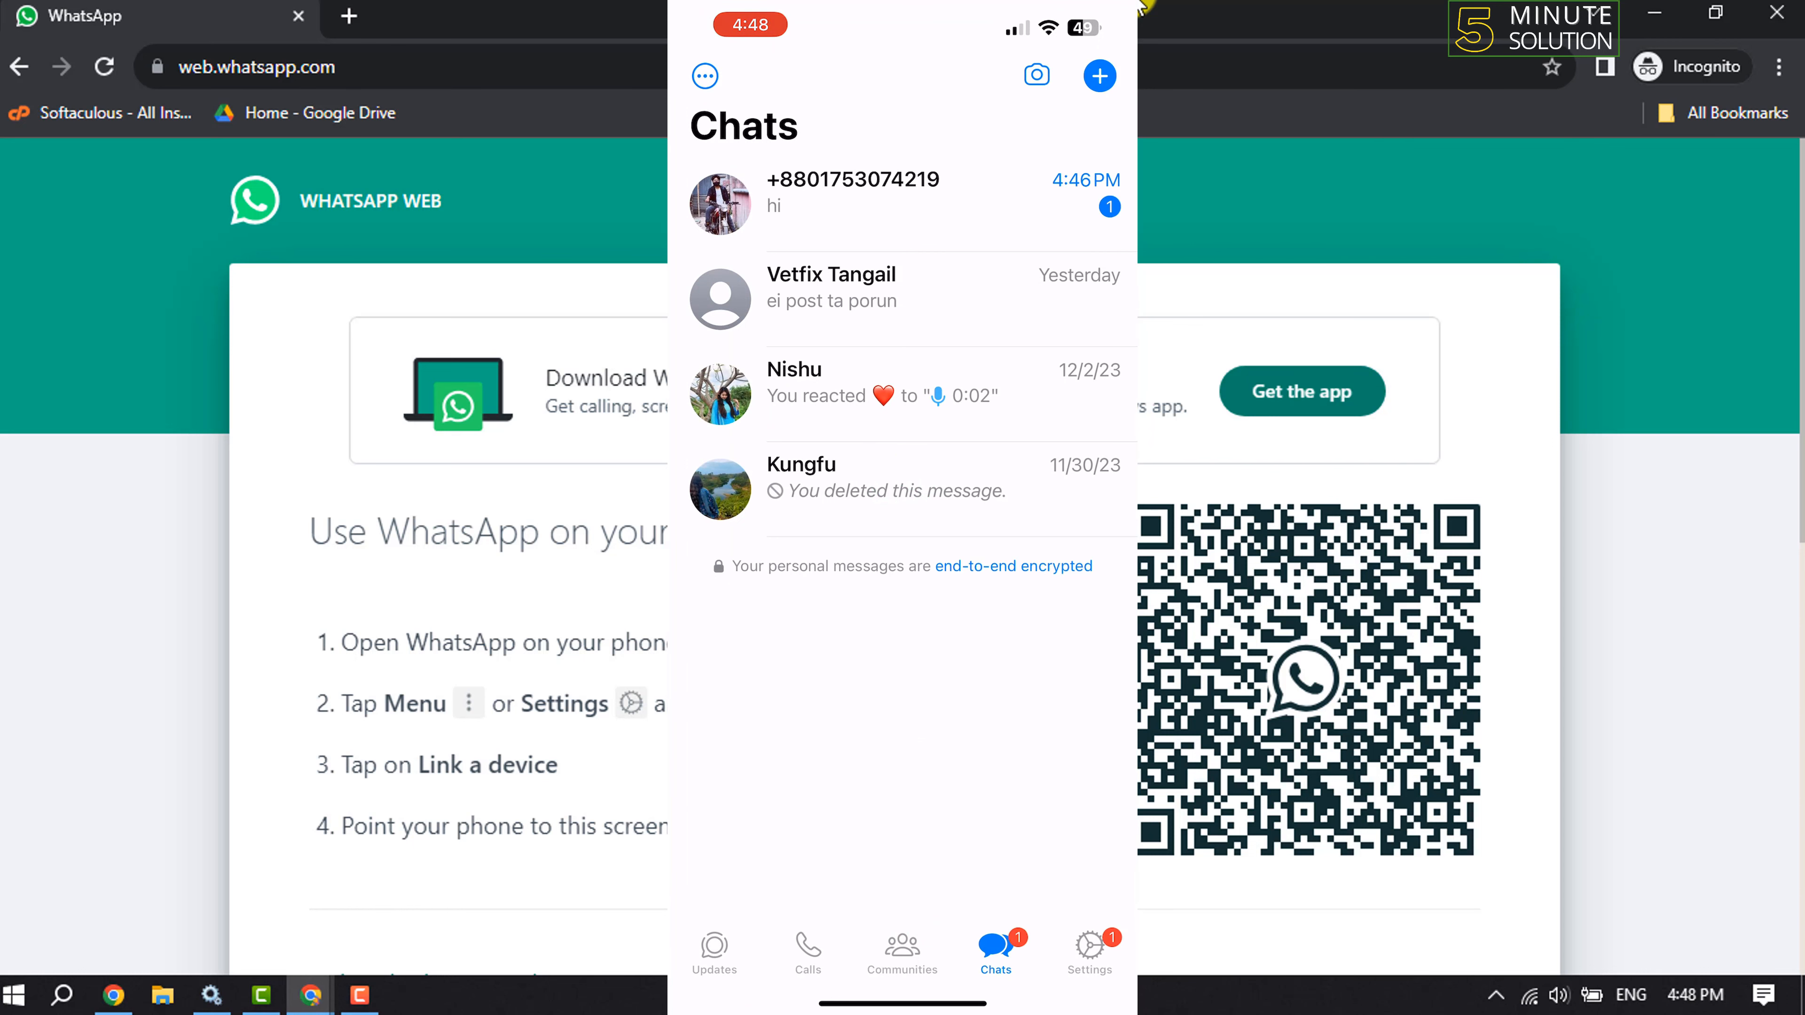
- On the second phone, go through Settings, Linked Devices and Link a Device to scan the incognito QR code
left_click(1087, 950)
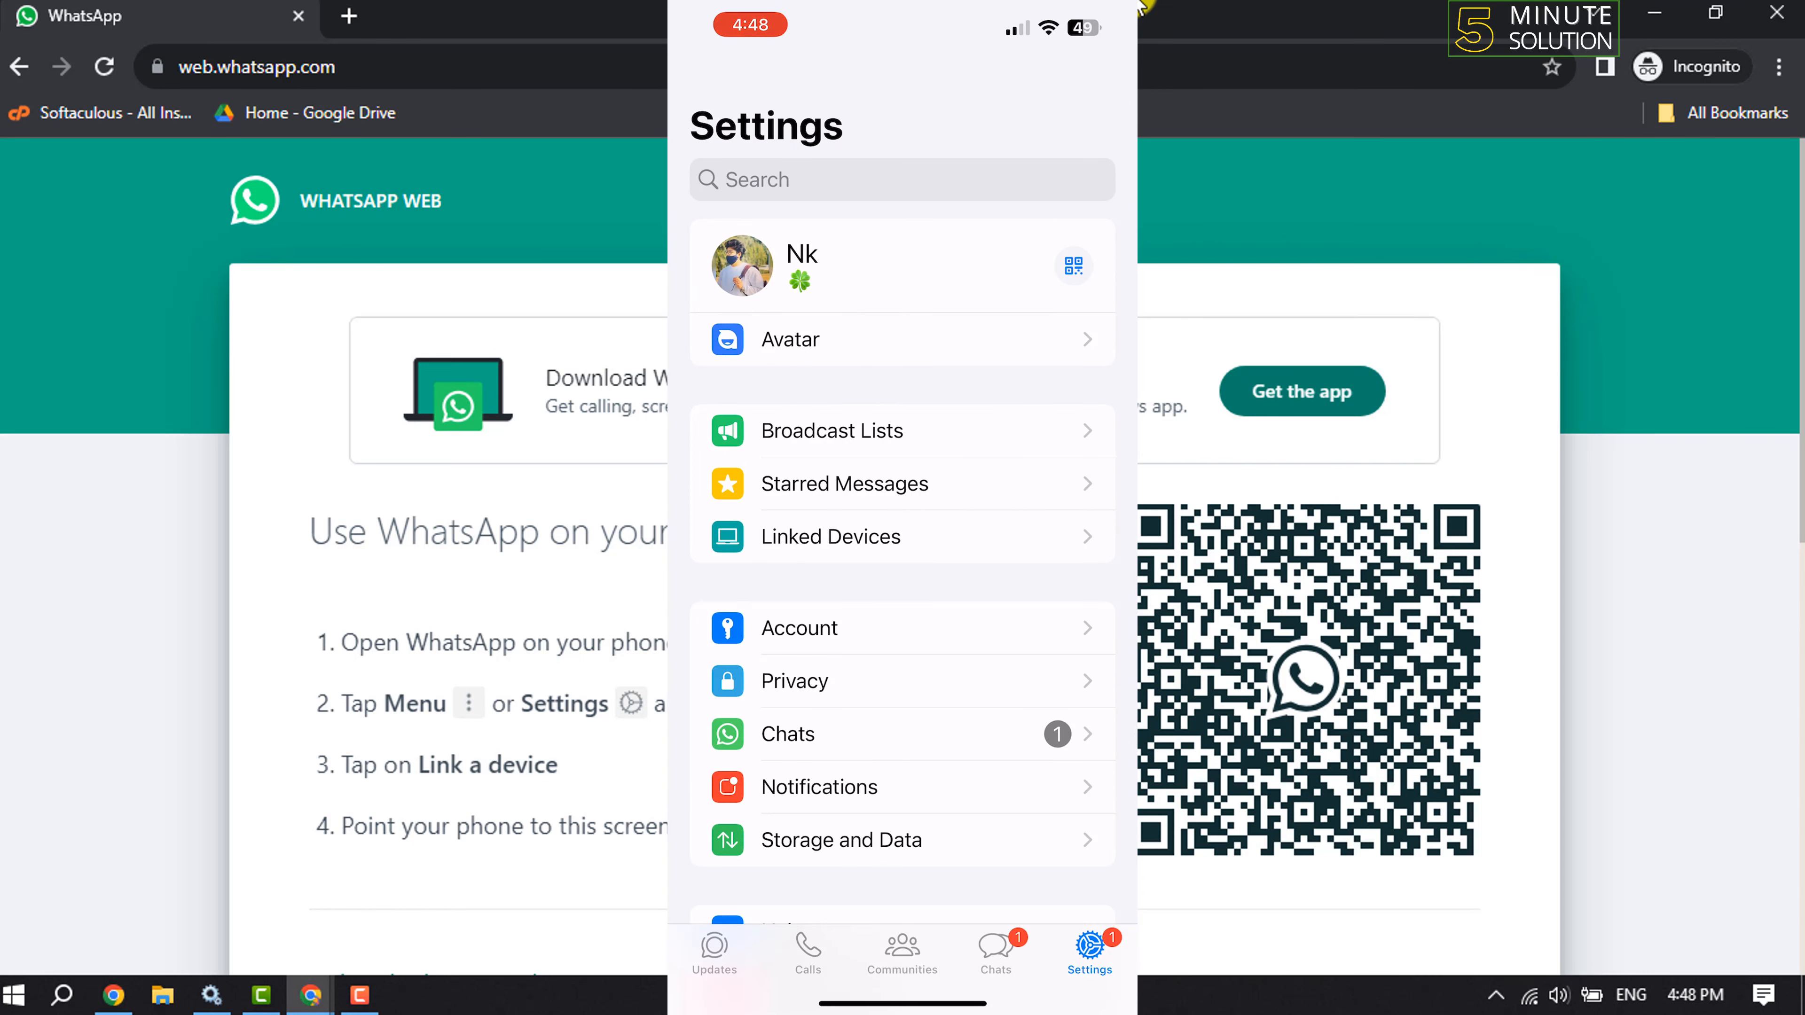
left_click(830, 536)
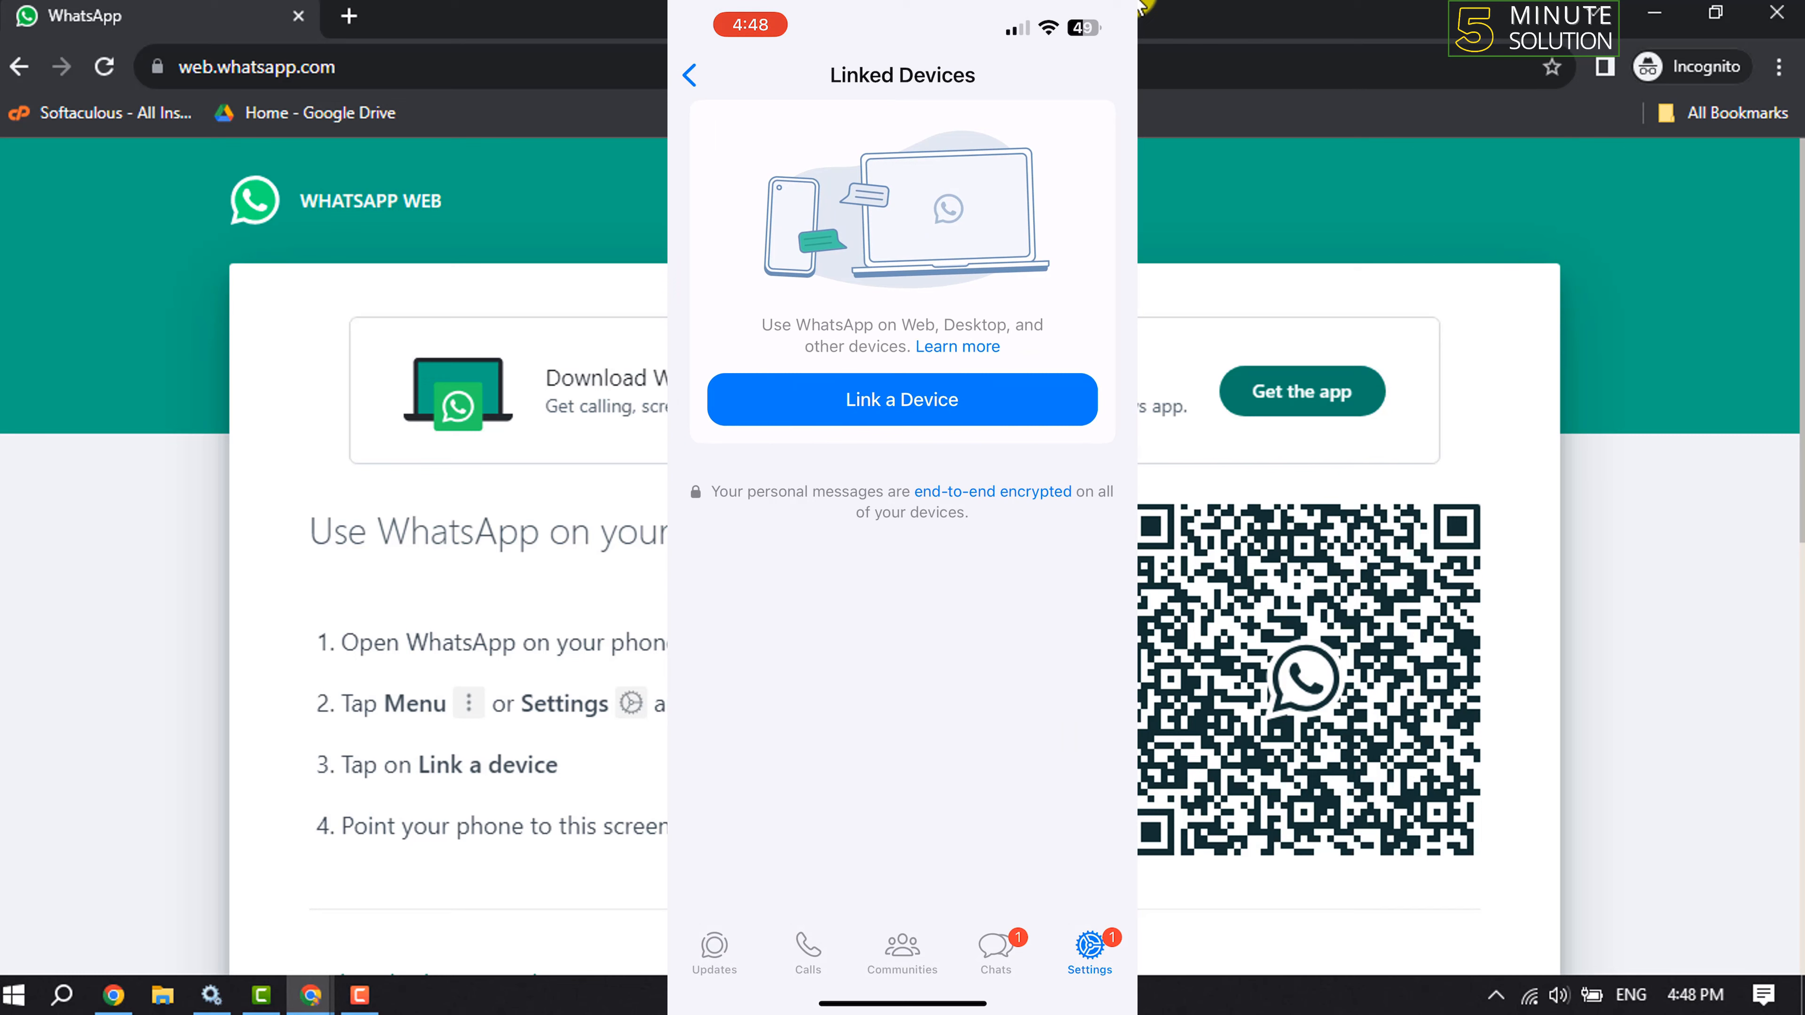
left_click(902, 400)
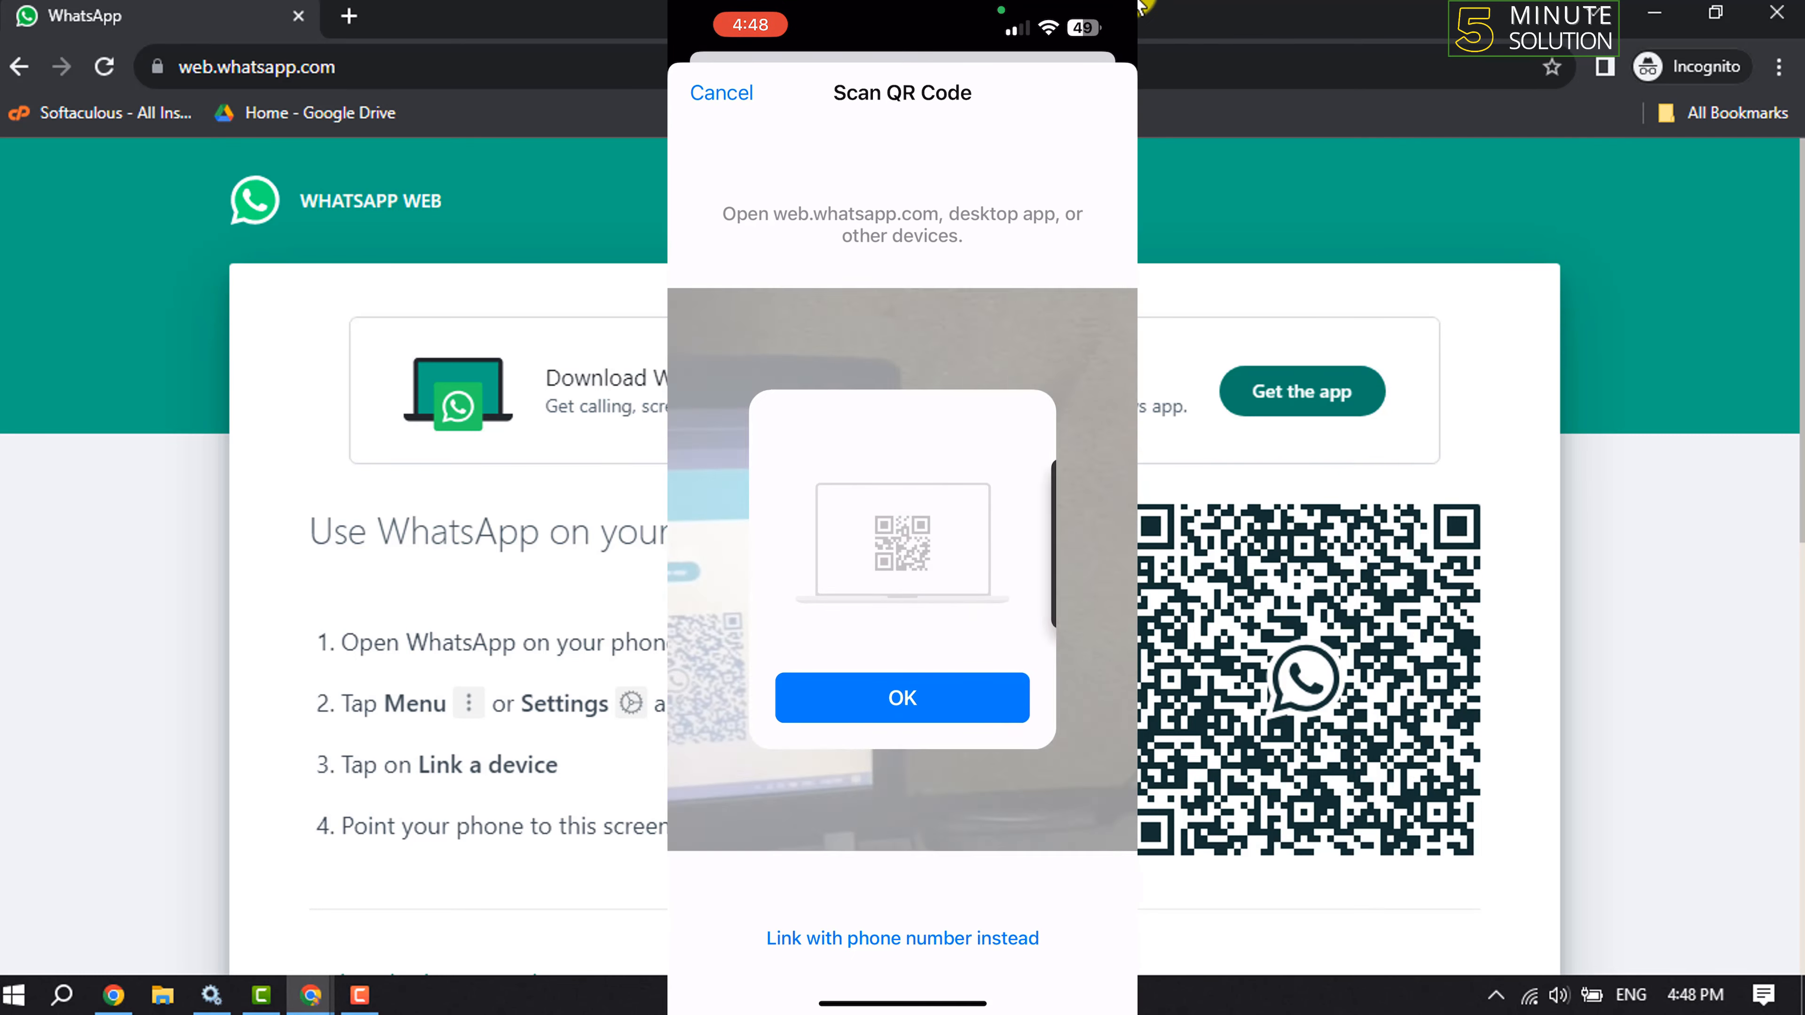
left_click(901, 697)
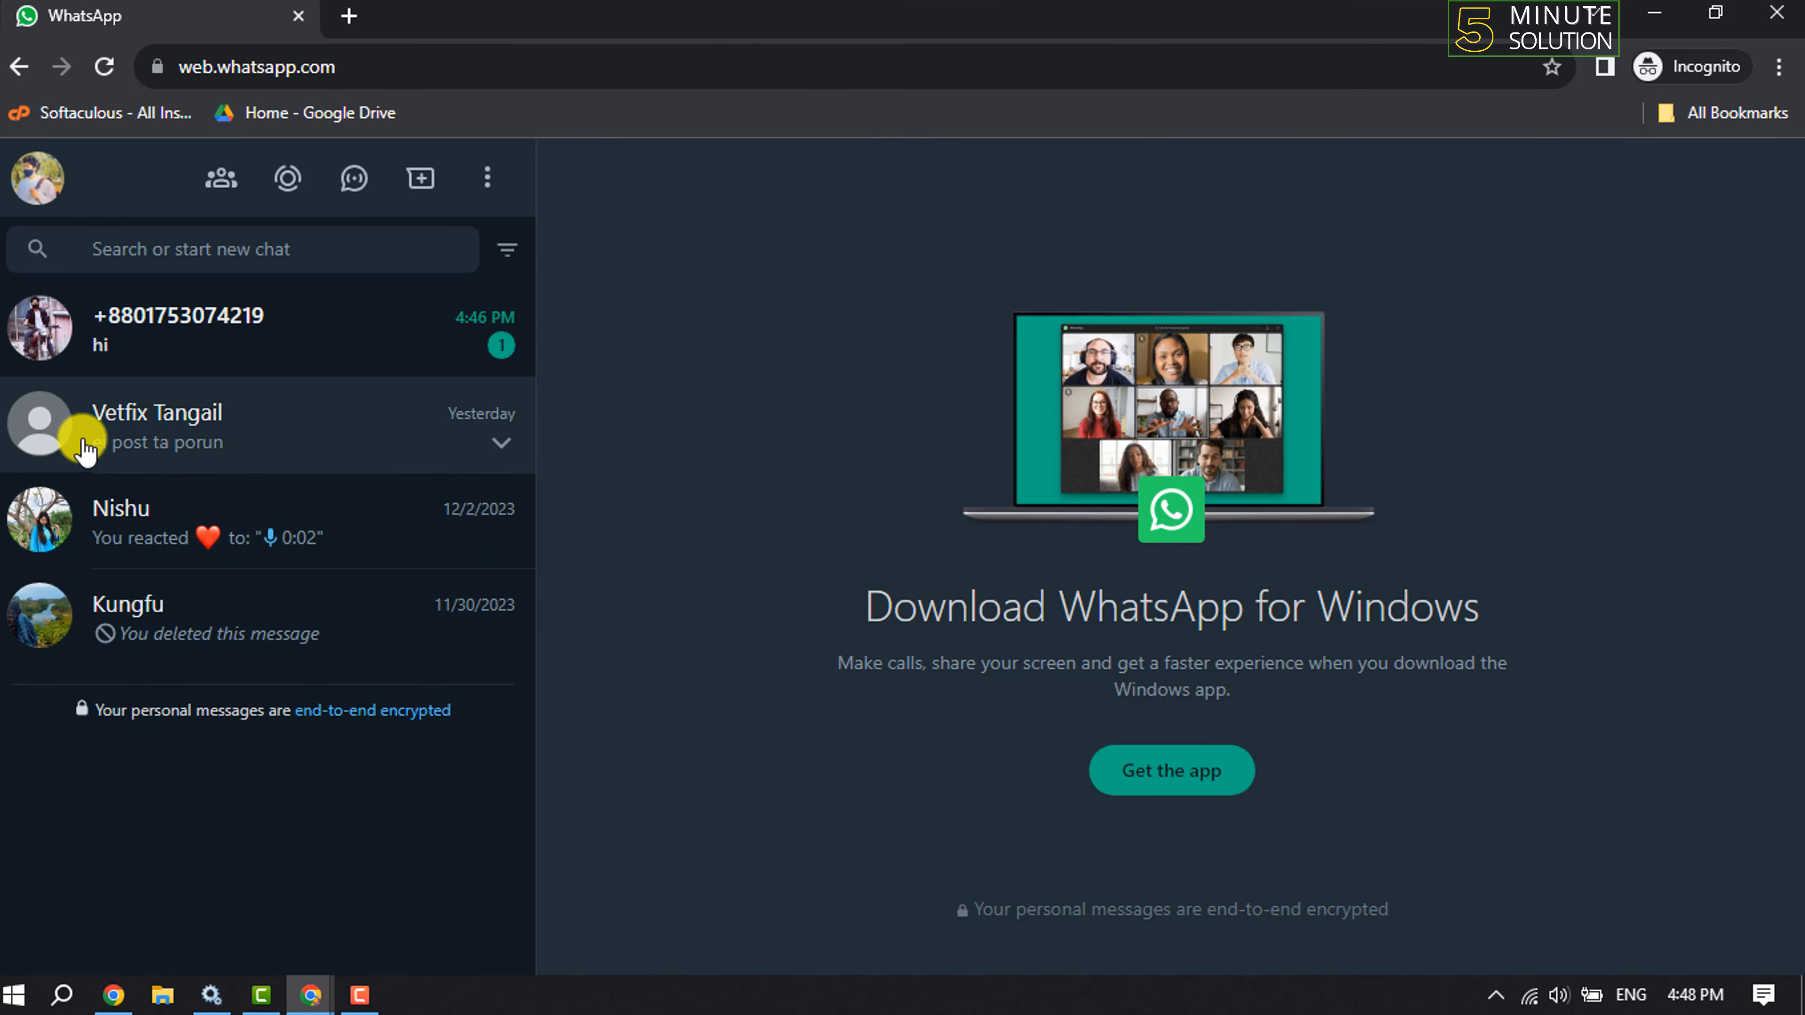
- Open the Vetfix Tangail conversation and close the 'Turn on notifications' banner
left_click(161, 426)
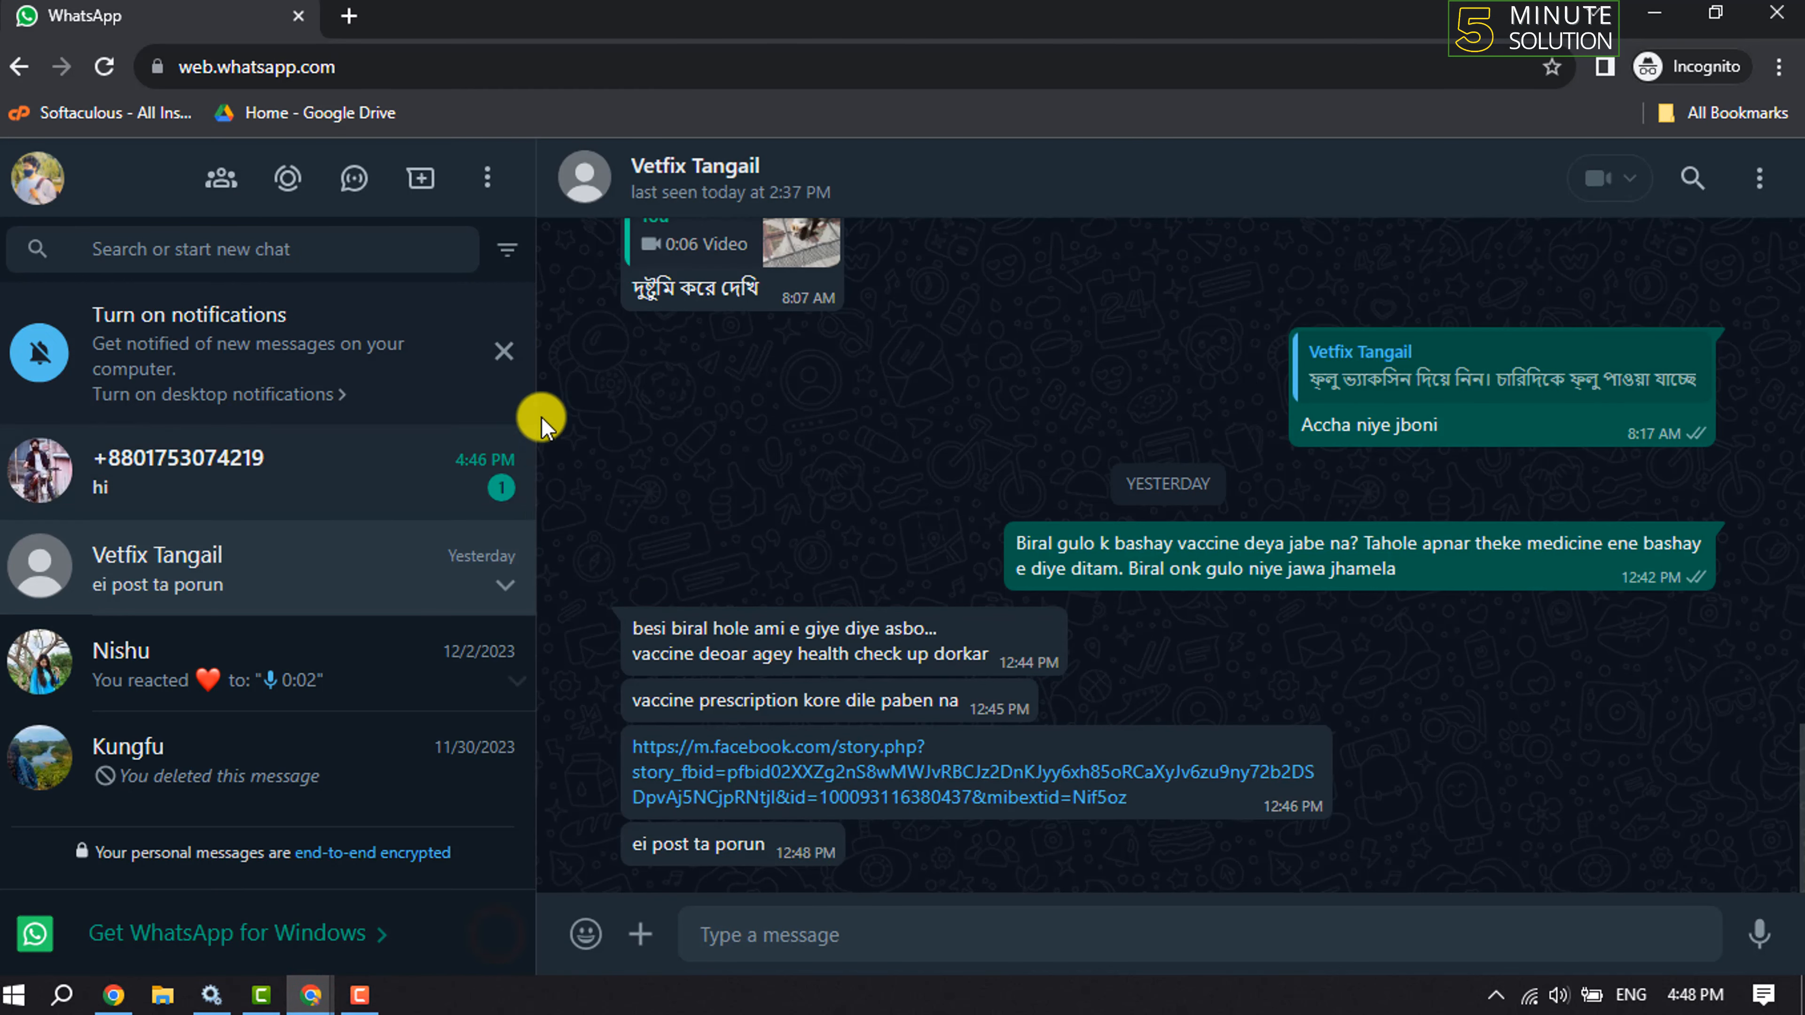
left_click(503, 351)
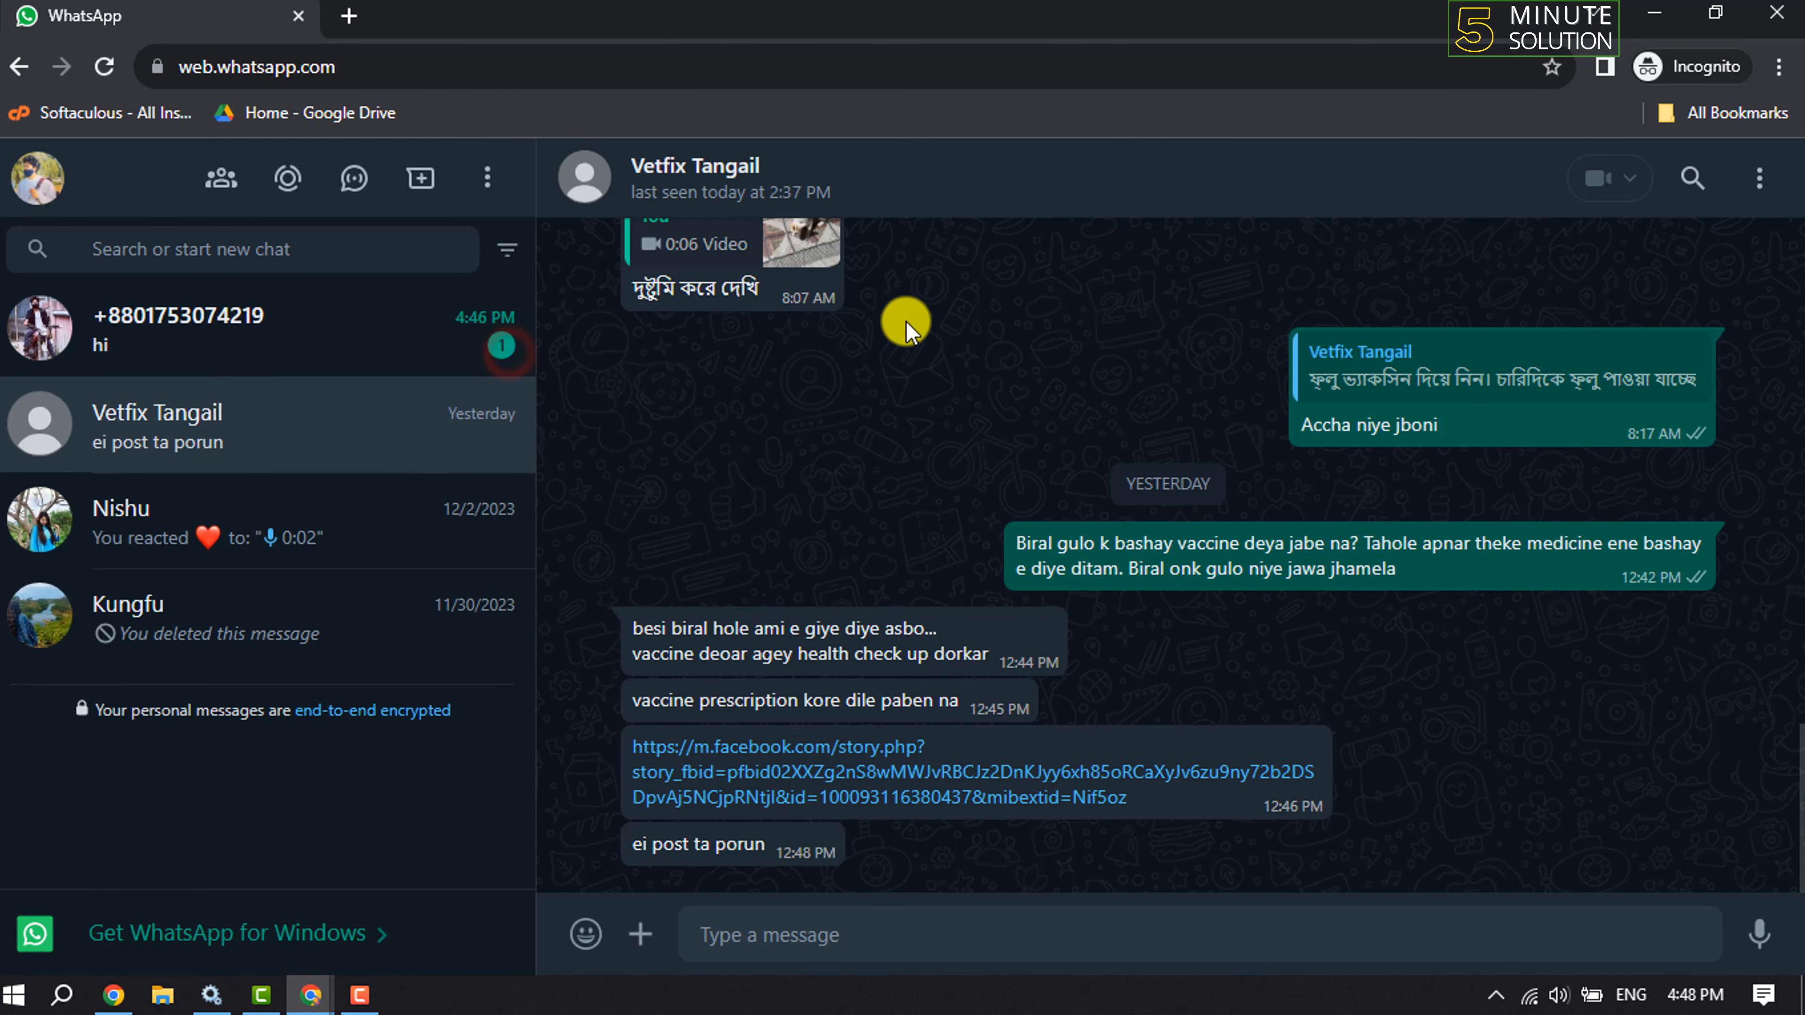